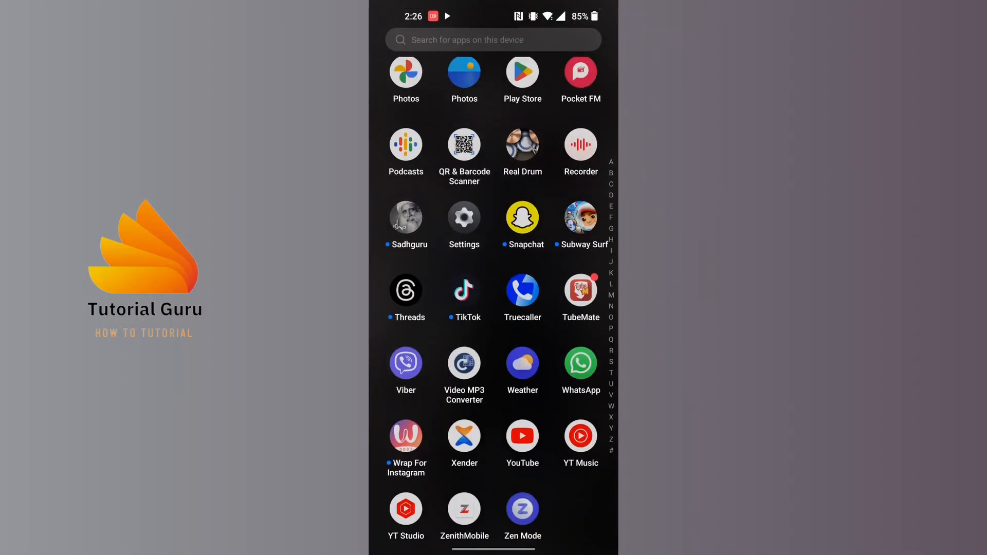
Step: Launch WhatsApp from the app drawer to reach the chats list
{"action": "left_click", "coordinate": [580, 363]}
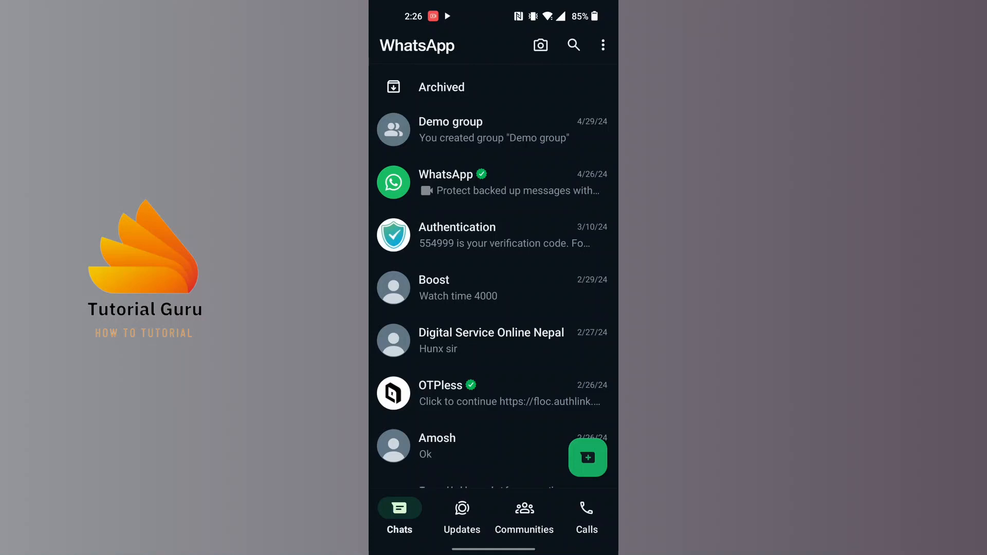
Step: Navigate through the overflow menu and Settings to the Privacy page
{"action": "left_click", "coordinate": [602, 44]}
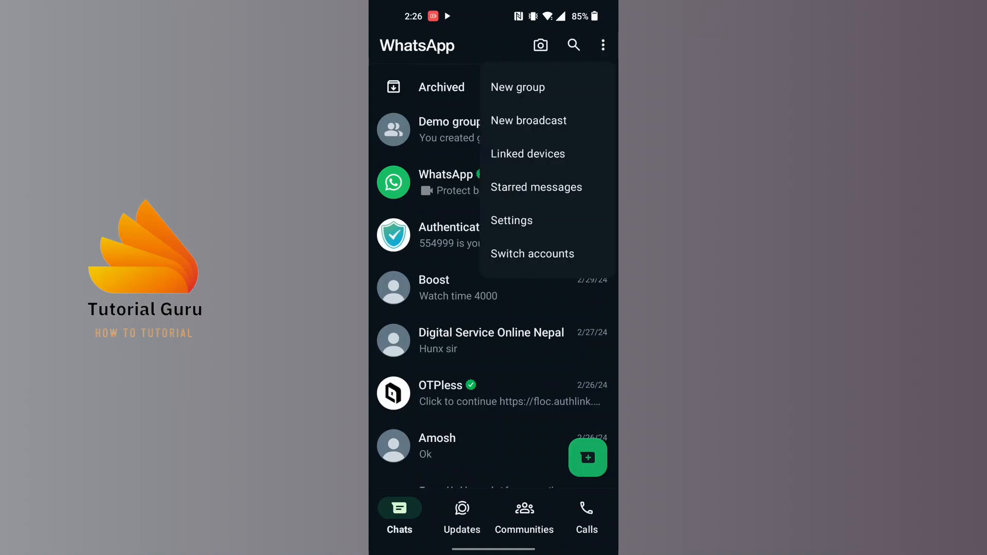
{"action": "left_click", "coordinate": [510, 220]}
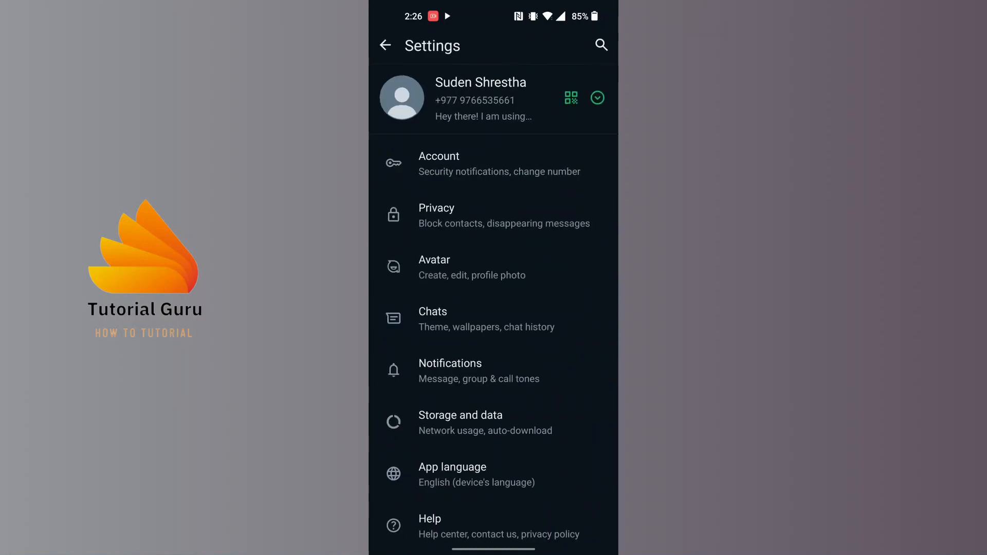
{"action": "left_click", "coordinate": [486, 215]}
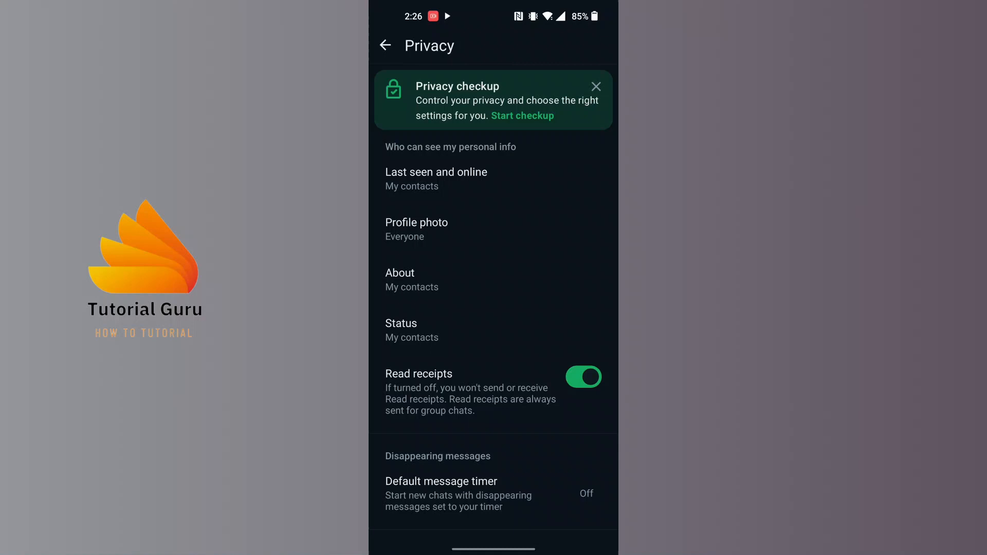
Step: Set Profile photo visibility to Nobody, briefly trying My contacts before settling on Nobody
{"action": "left_click", "coordinate": [417, 229]}
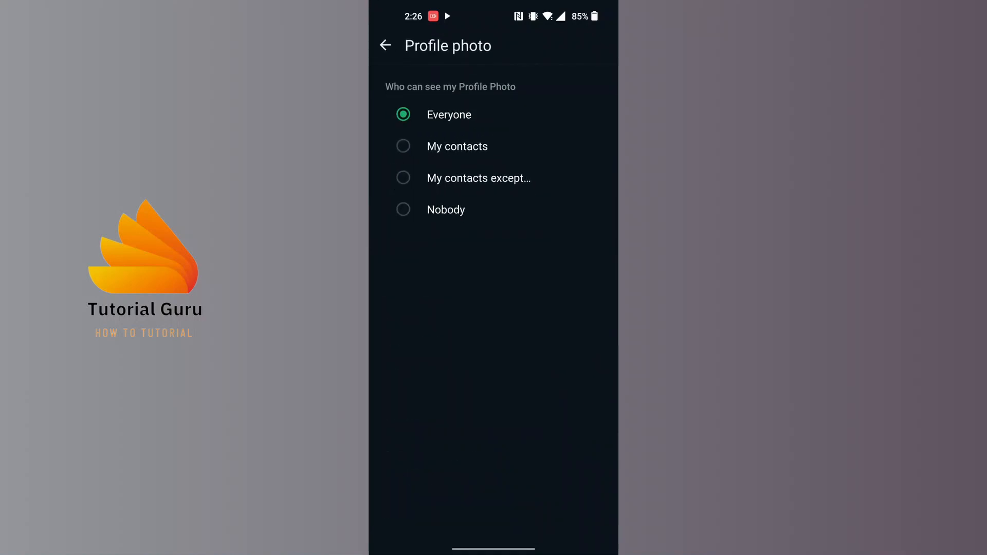
{"action": "left_click", "coordinate": [403, 209]}
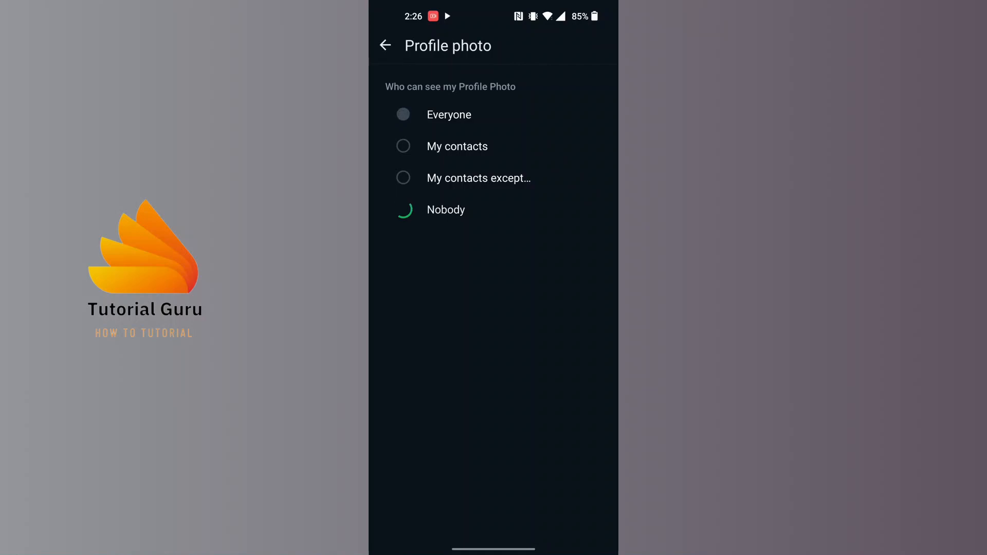
{"action": "left_click", "coordinate": [403, 210]}
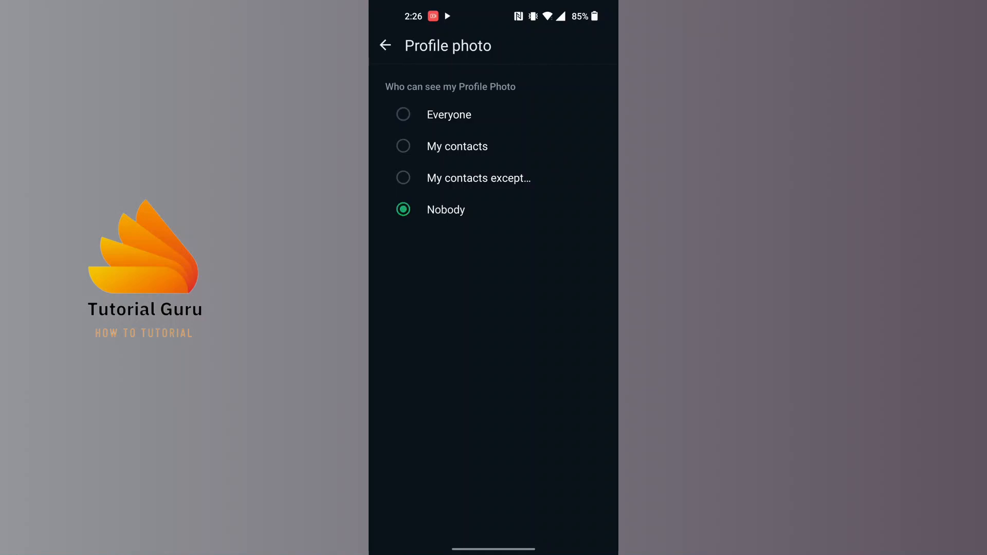
{"action": "left_click", "coordinate": [403, 146]}
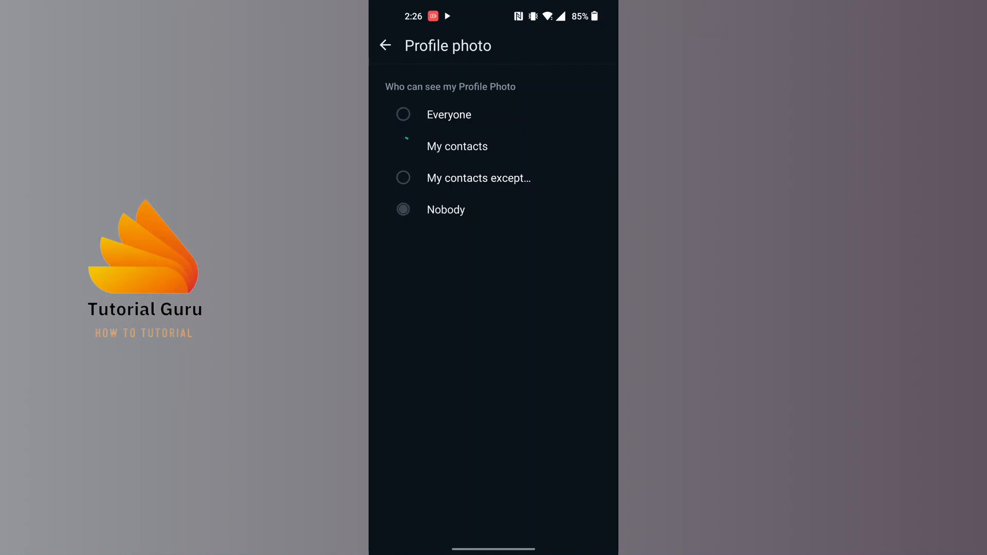
{"action": "left_click", "coordinate": [478, 178]}
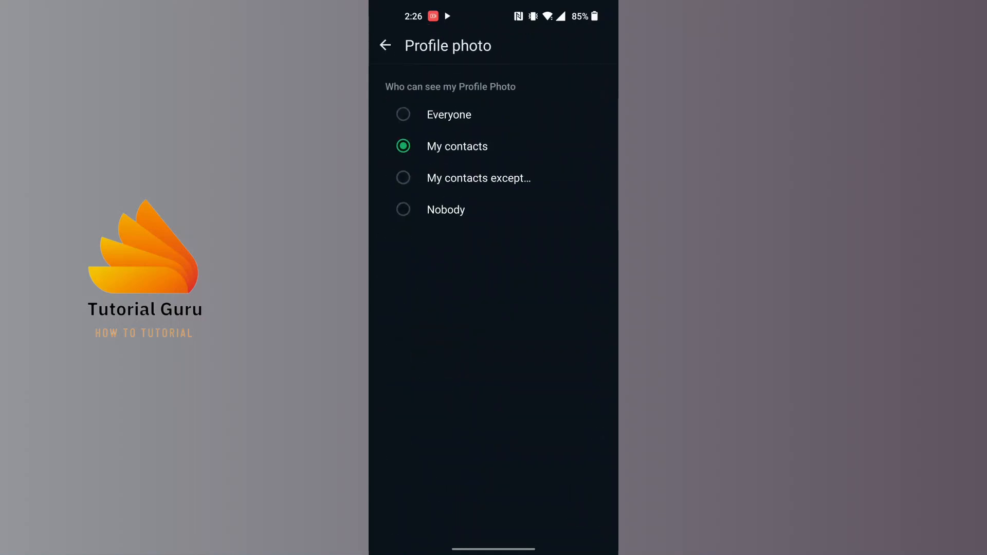
{"action": "left_click", "coordinate": [403, 209]}
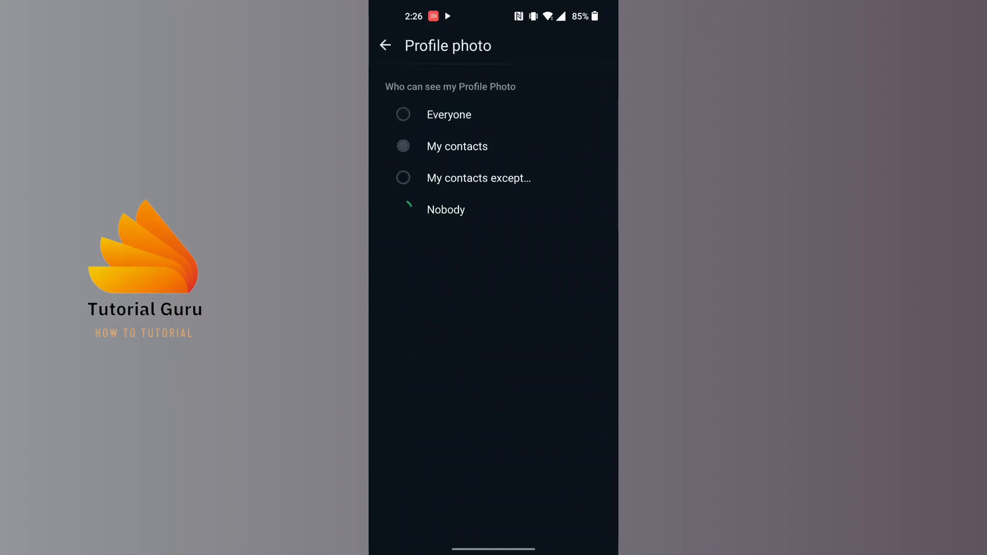